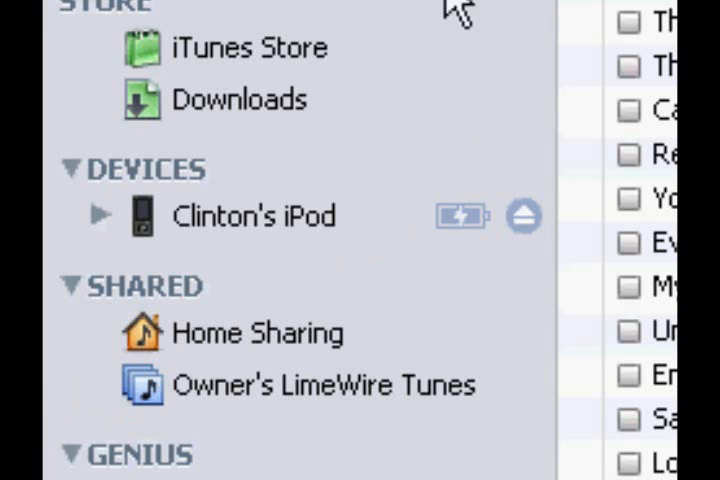
pyautogui.moveTo(315, 215)
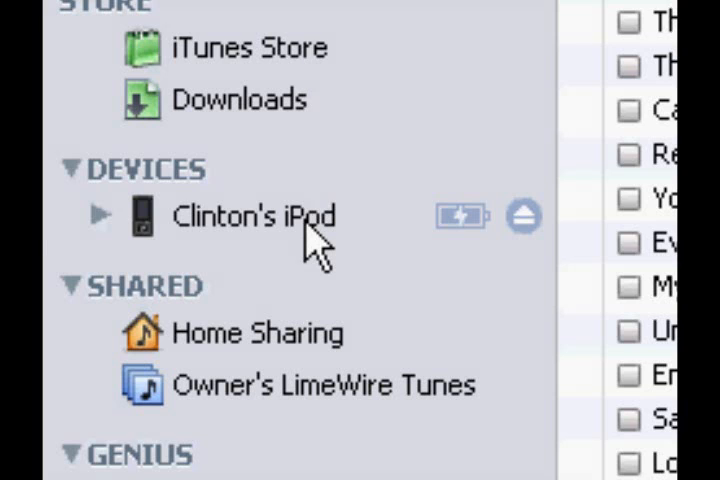
# Select the connected iPod under DEVICES to show its Summary page.
pyautogui.click(252, 215)
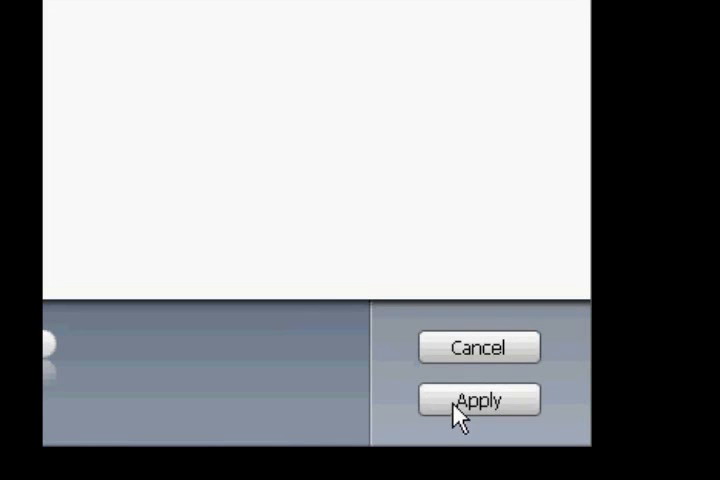
# Apply the iPod Summary settings so iTunes begins syncing the iPod.
pyautogui.click(478, 400)
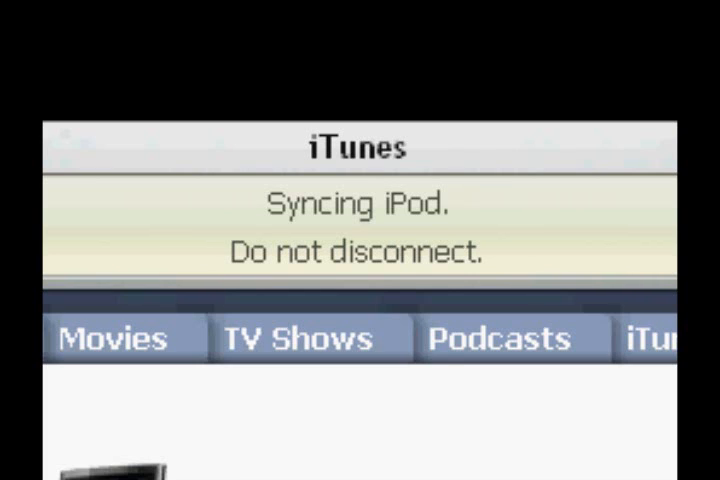
pyautogui.moveTo(305, 460)
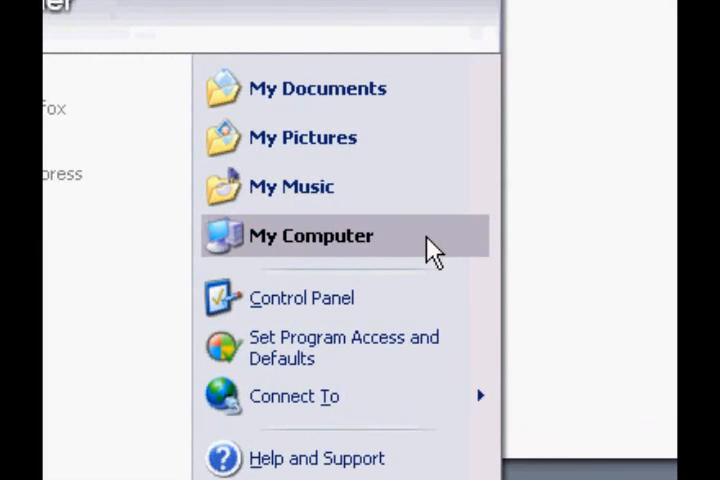
# Open My Computer, drive E:, DCIM, then play IMG_0002 in QuickTime.
pyautogui.click(310, 235)
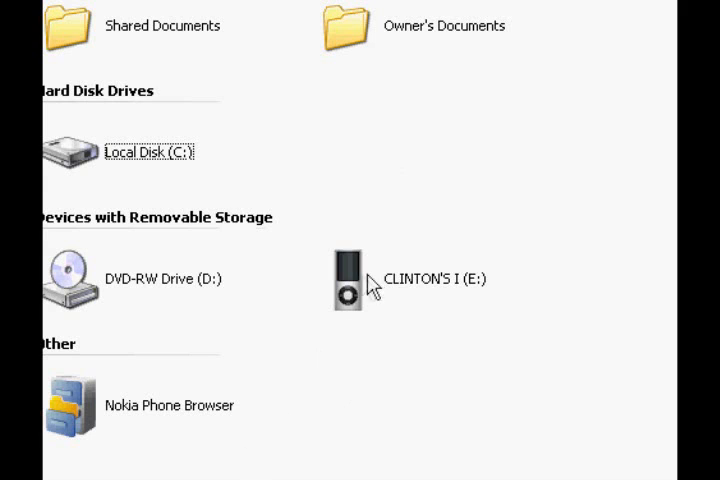
pyautogui.doubleClick(350, 278)
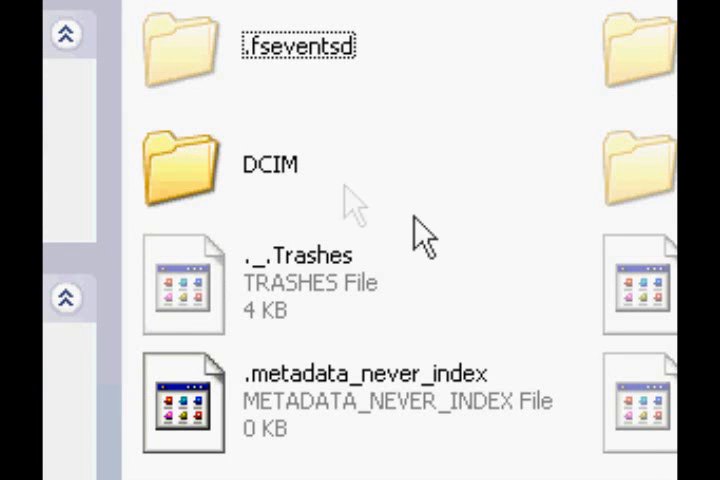
pyautogui.click(180, 165)
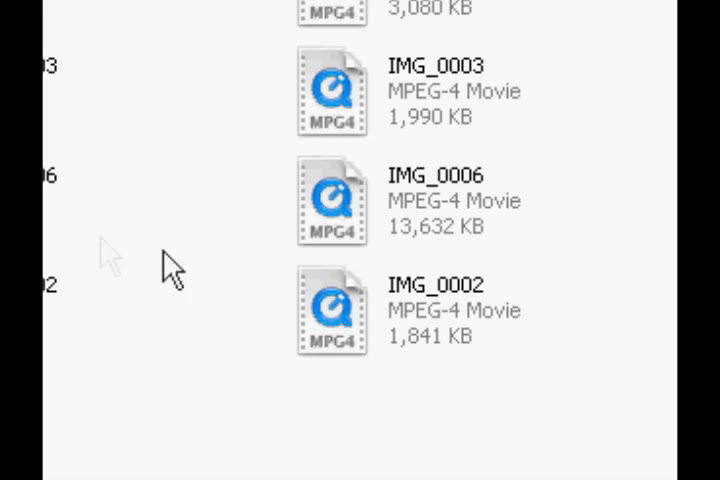
pyautogui.doubleClick(333, 310)
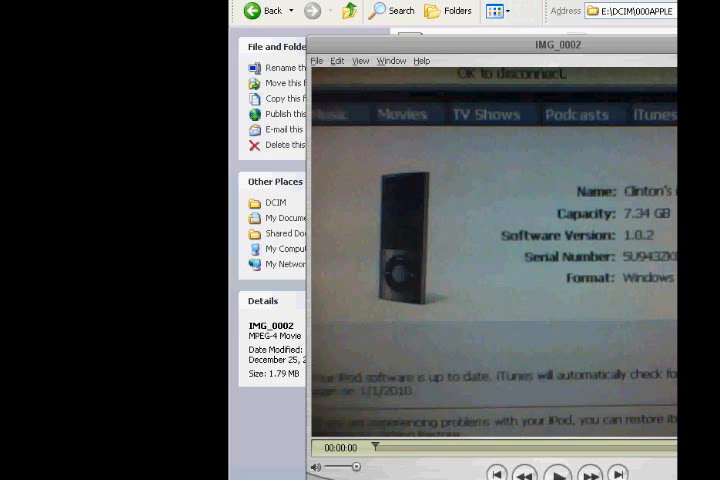
pyautogui.click(557, 474)
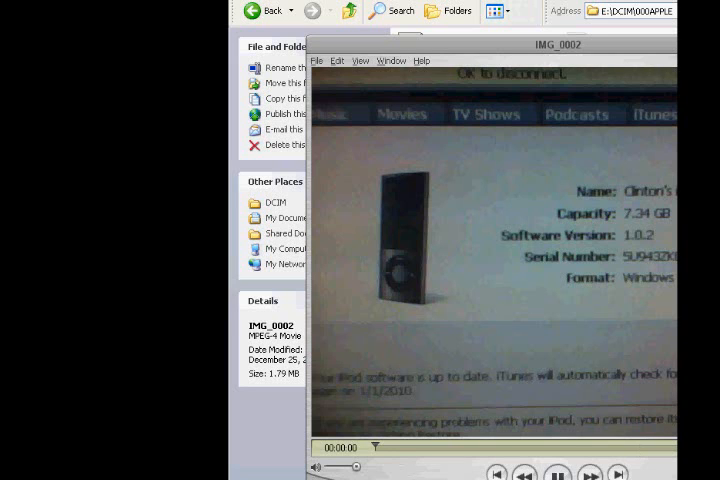